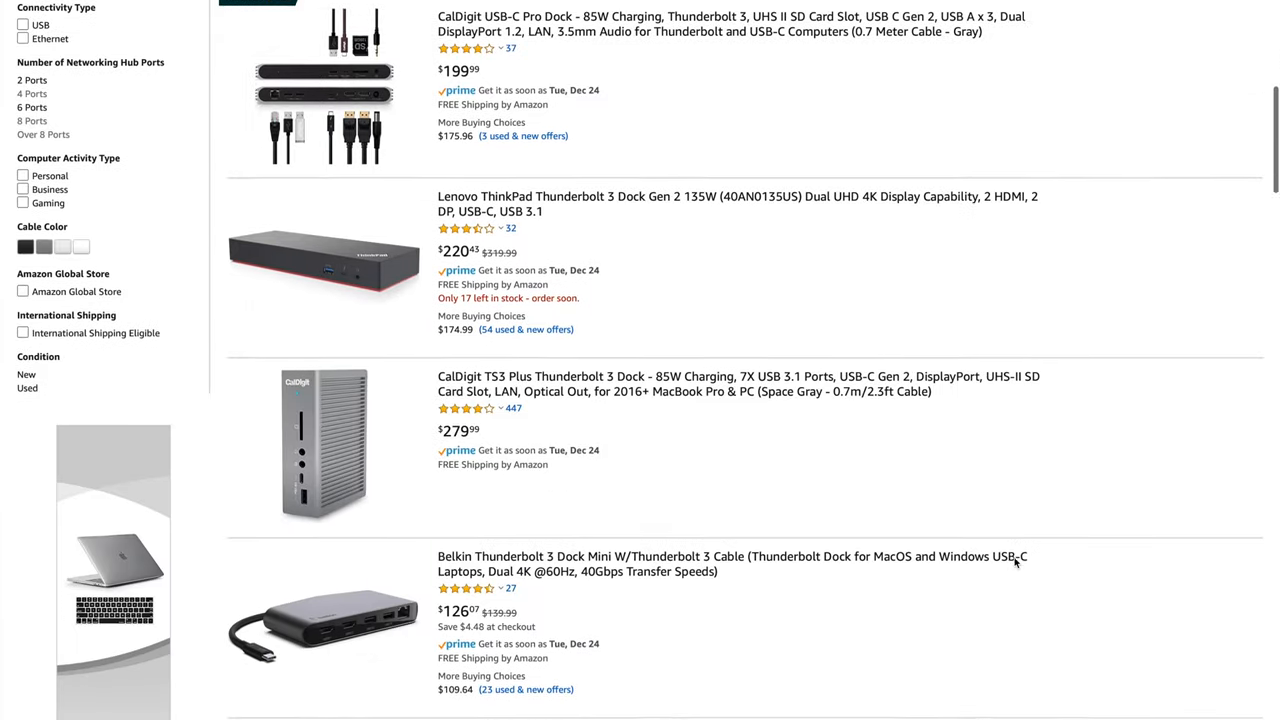
{"action": "scroll", "scroll_direction": "down", "scroll_amount": 3}
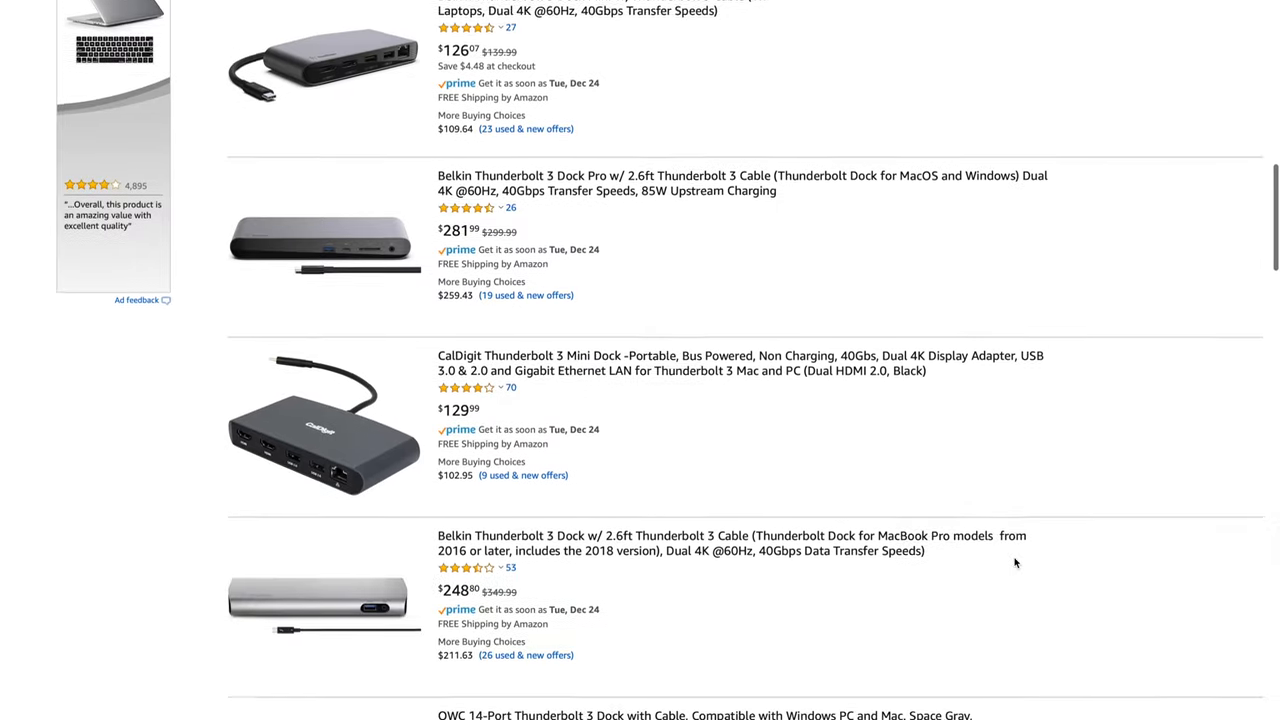
{"action": "scroll", "scroll_direction": "down", "scroll_amount": 3}
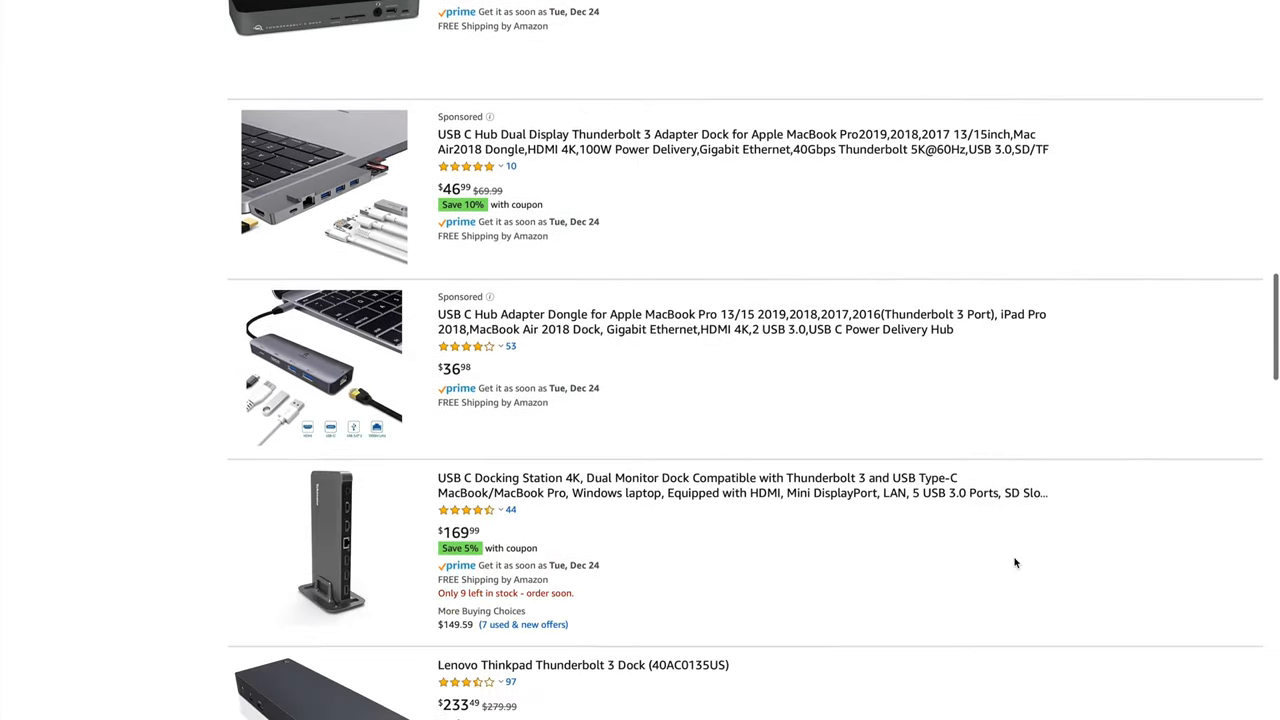
{"action": "scroll", "scroll_direction": "down", "scroll_amount": 3}
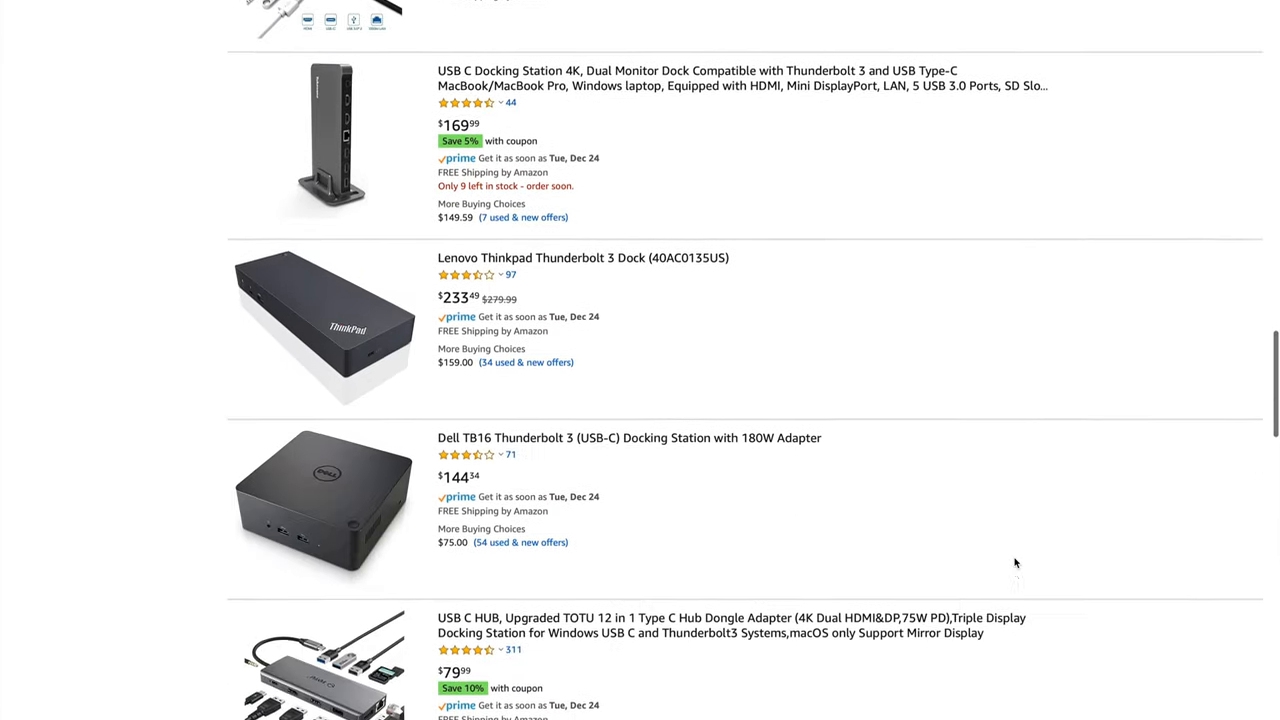
{"action": "scroll", "scroll_direction": "down", "scroll_amount": 3}
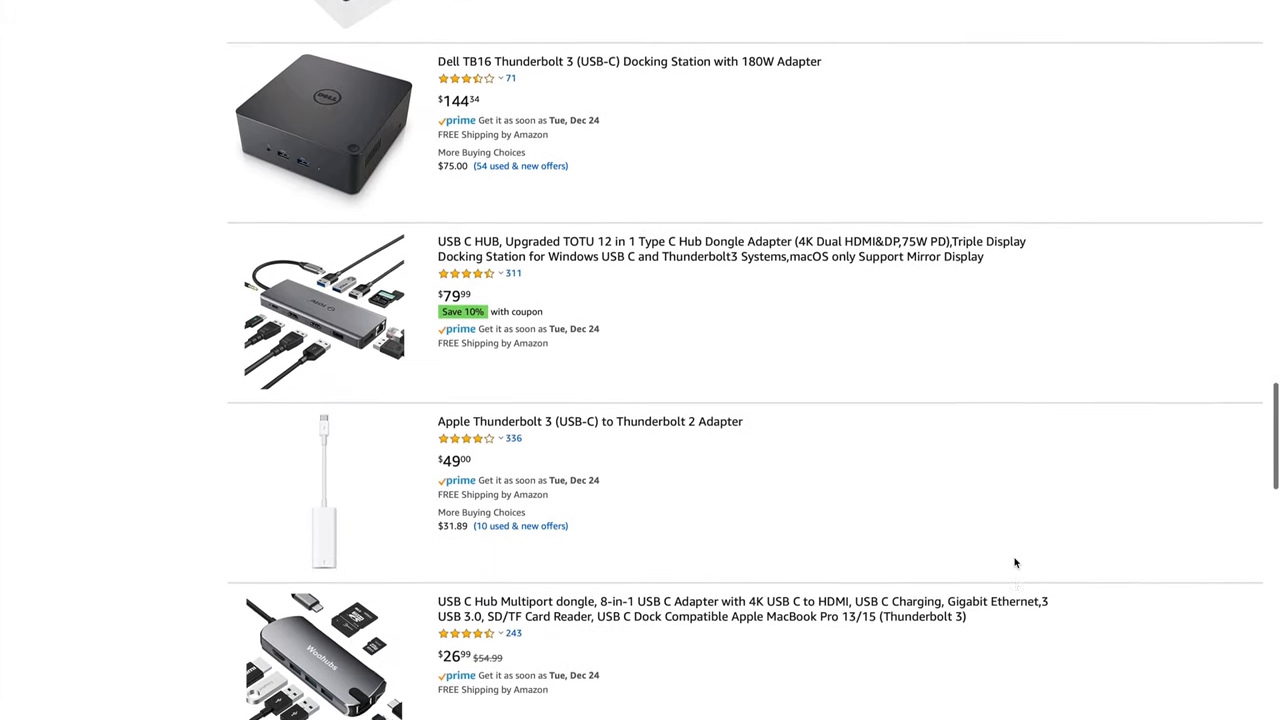
{"action": "scroll", "scroll_direction": "down", "scroll_amount": 3}
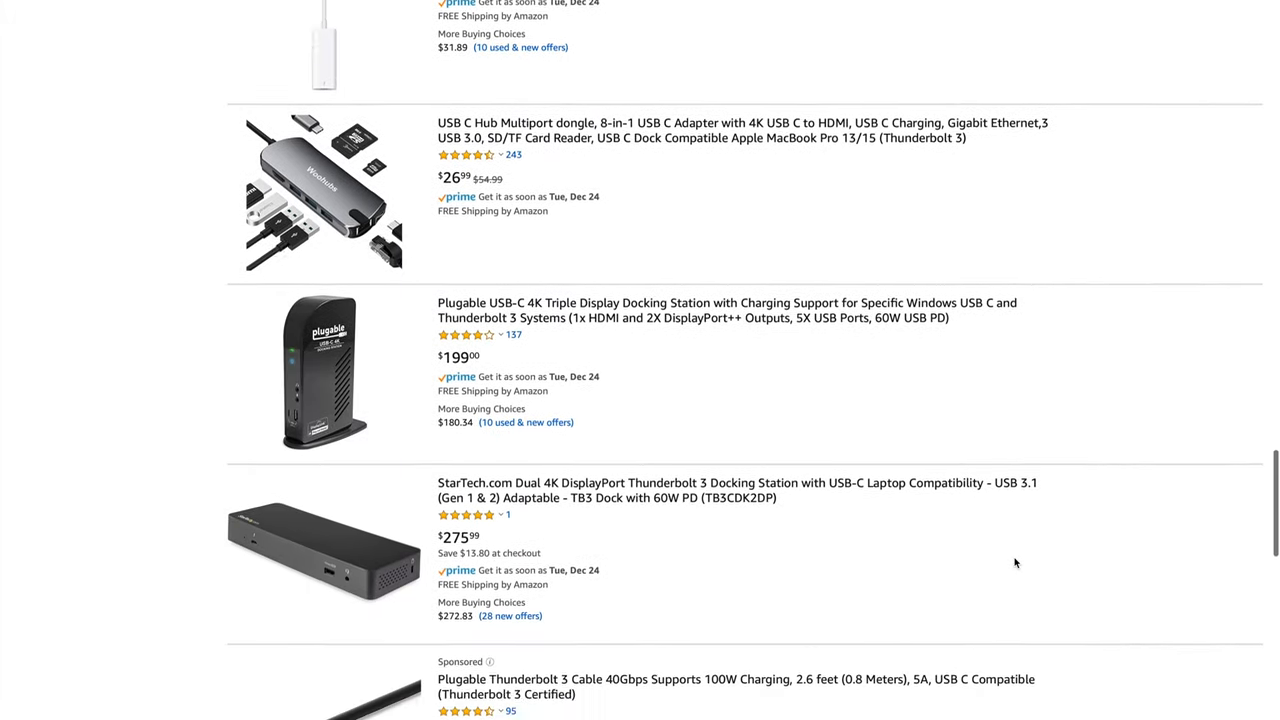
{"action": "scroll", "scroll_direction": "down", "scroll_amount": 3}
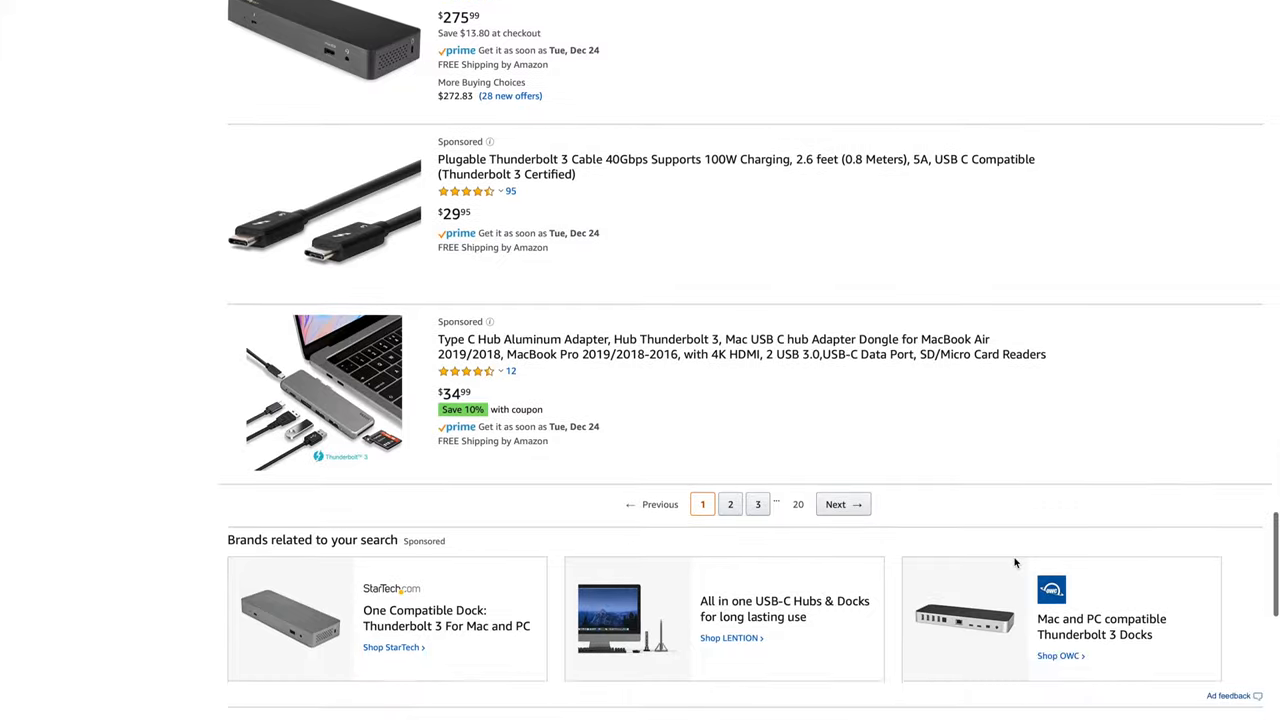